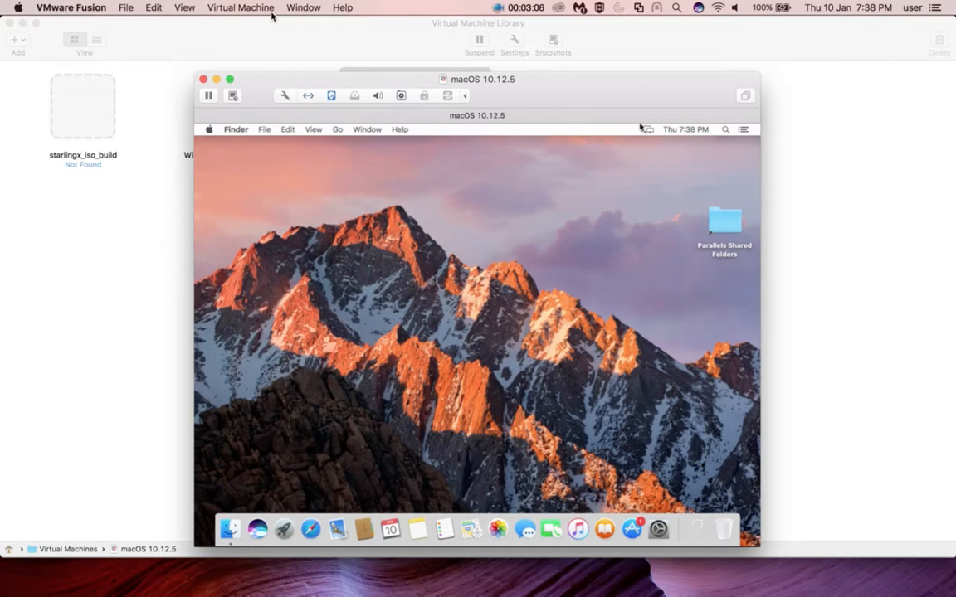
Attach the VMware Tools installer disc via the Virtual Machine menu
{"action": "left_click", "coordinate": [240, 7]}
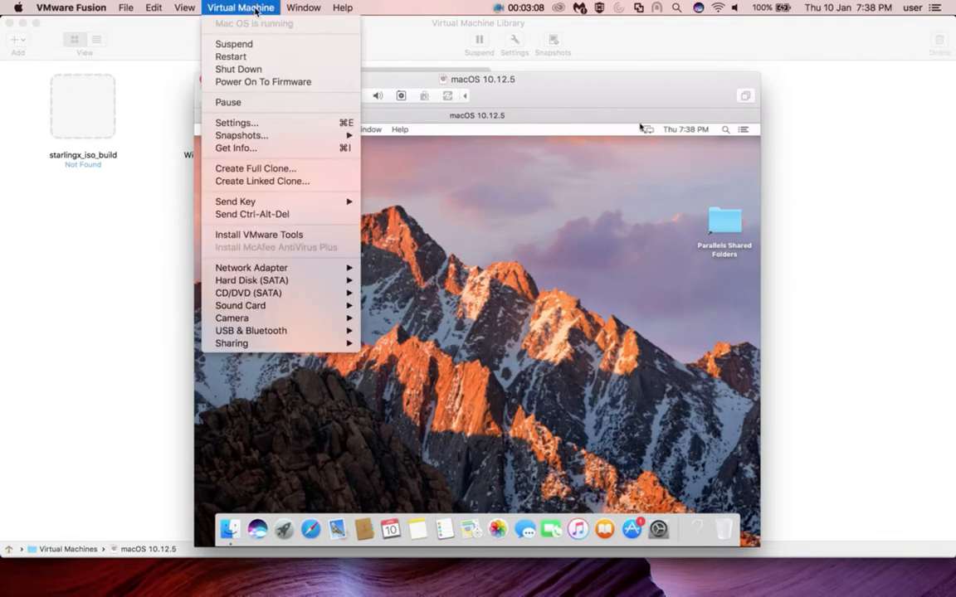
{"action": "mouse_move", "coordinate": [259, 234]}
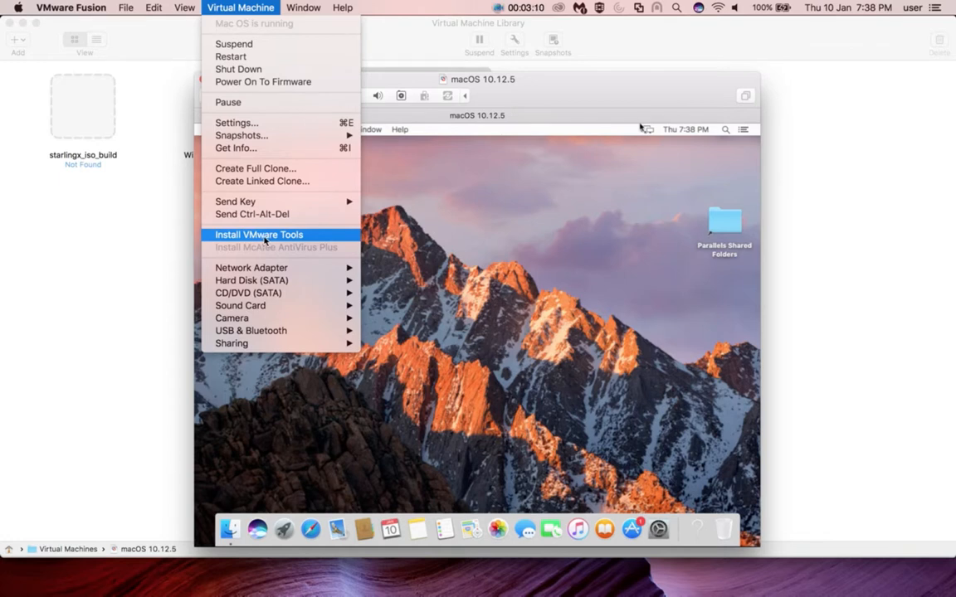
{"action": "left_click", "coordinate": [259, 234]}
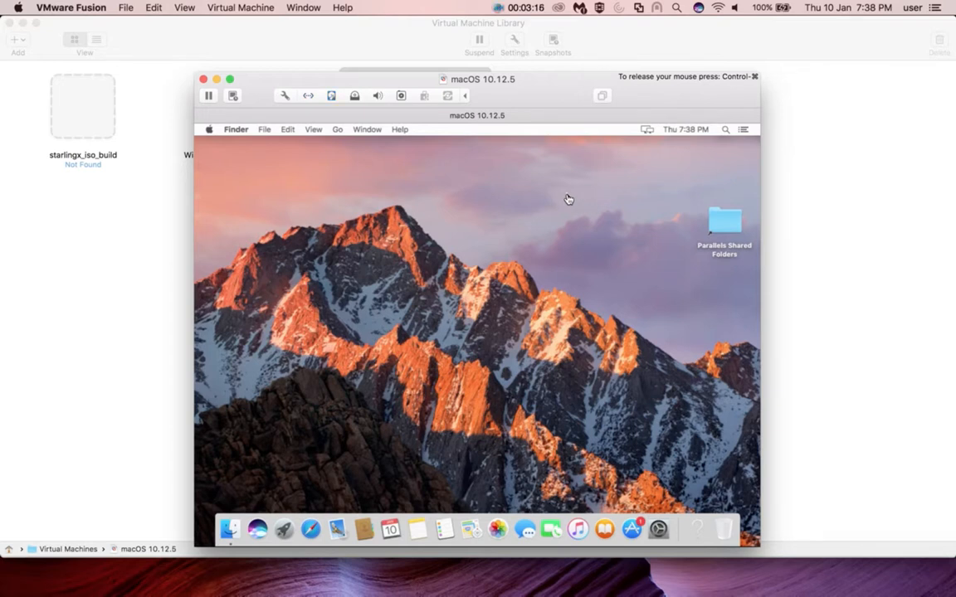
{"action": "mouse_move", "coordinate": [576, 184]}
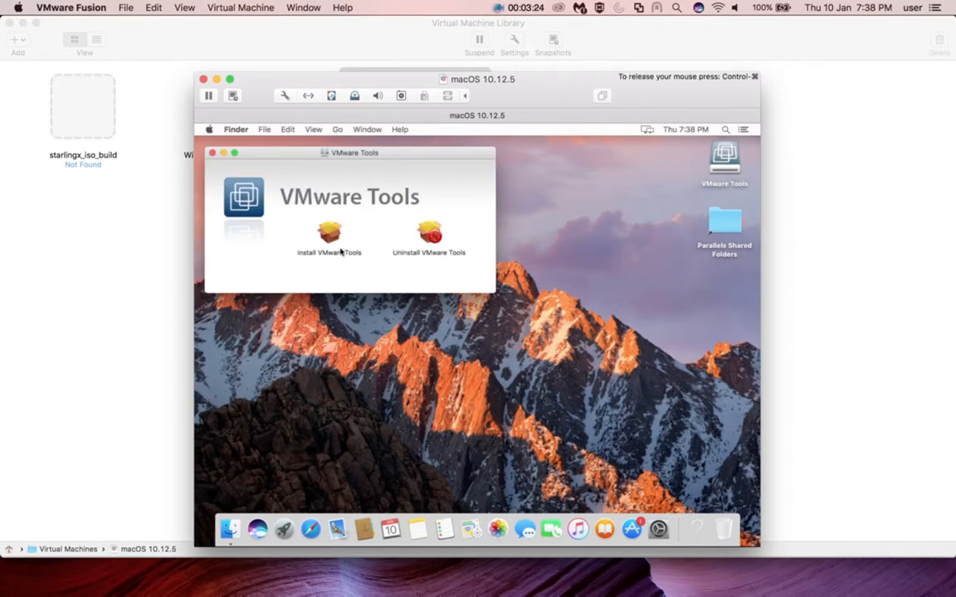
Launch the guest's VMware Tools installer, accept the expired-certificate warning, and pass the Introduction
{"action": "left_click", "coordinate": [329, 233]}
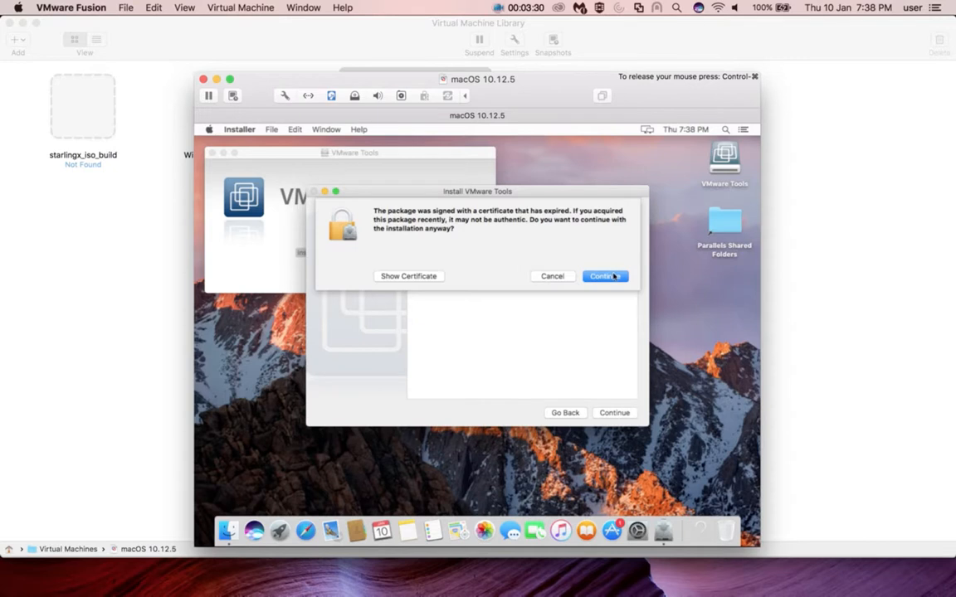
{"action": "left_click", "coordinate": [605, 276]}
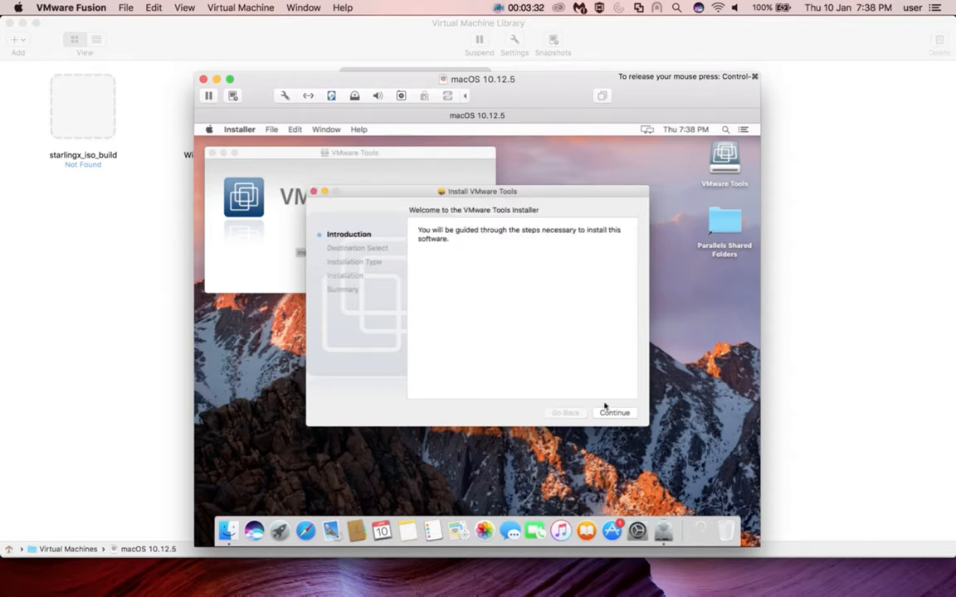
{"action": "left_click", "coordinate": [614, 412]}
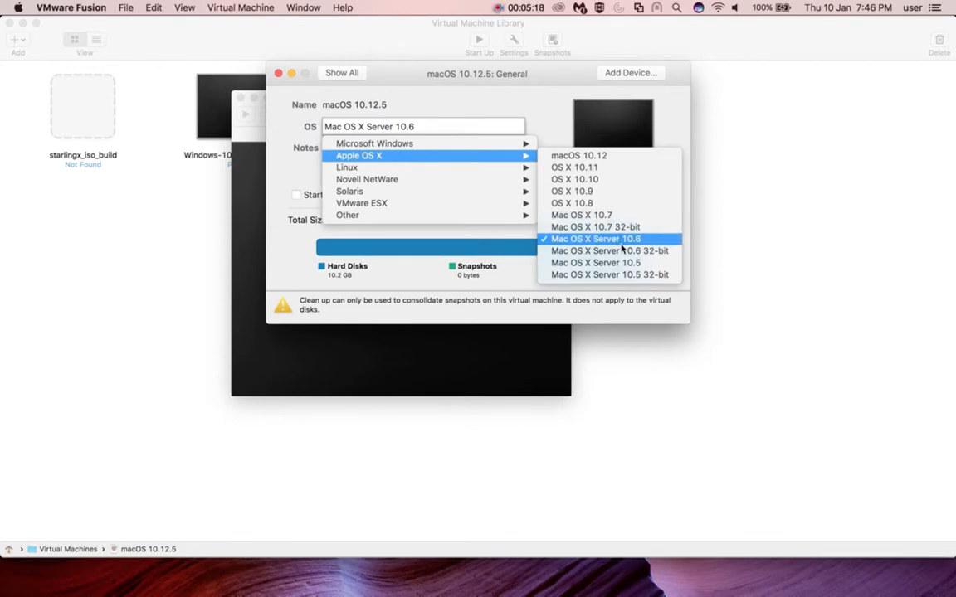
{"action": "mouse_move", "coordinate": [595, 262]}
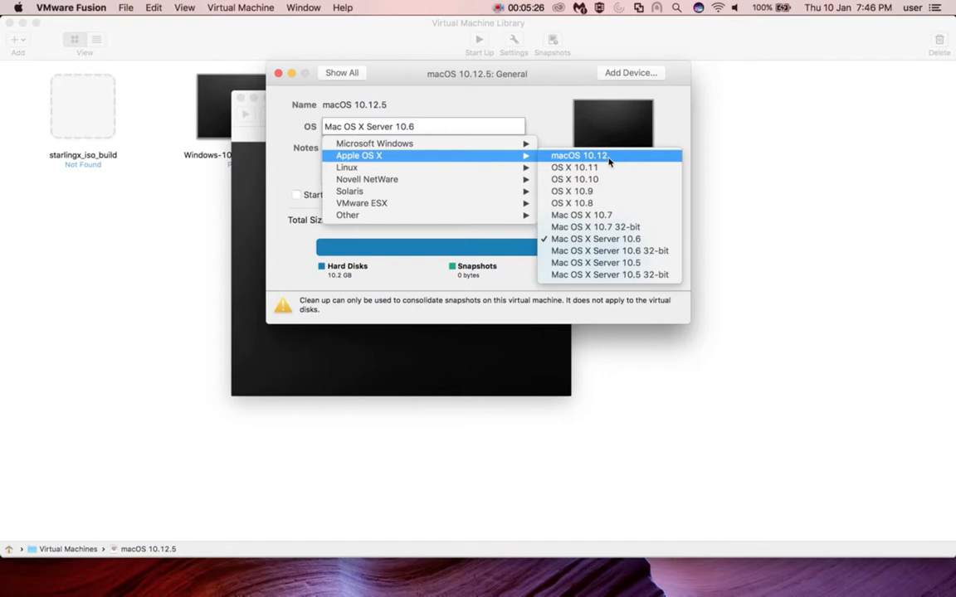
Set the guest OS type to macOS 10.12, confirm the change, and close Settings
{"action": "left_click", "coordinate": [578, 156]}
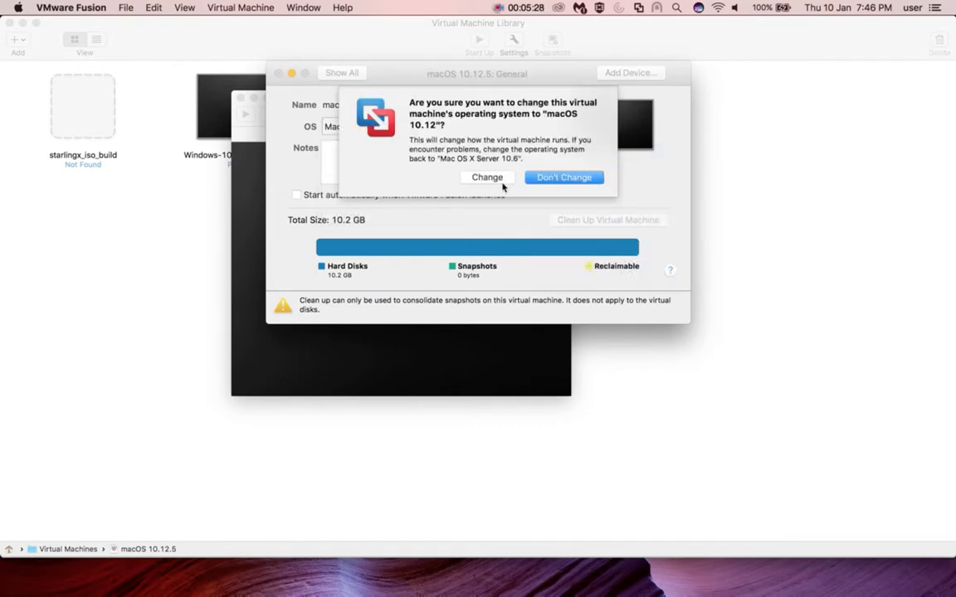
{"action": "left_click", "coordinate": [486, 177]}
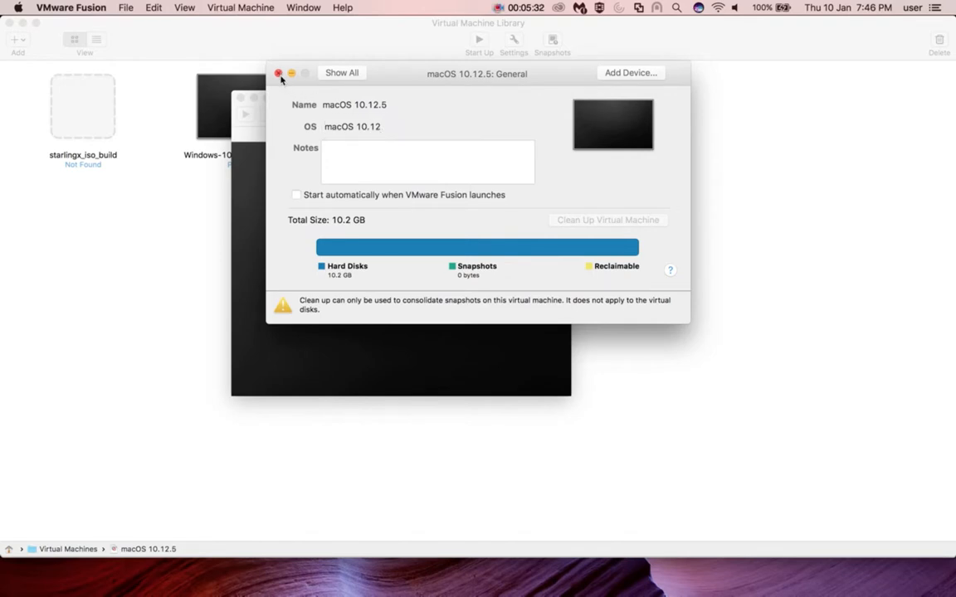
{"action": "left_click", "coordinate": [278, 73]}
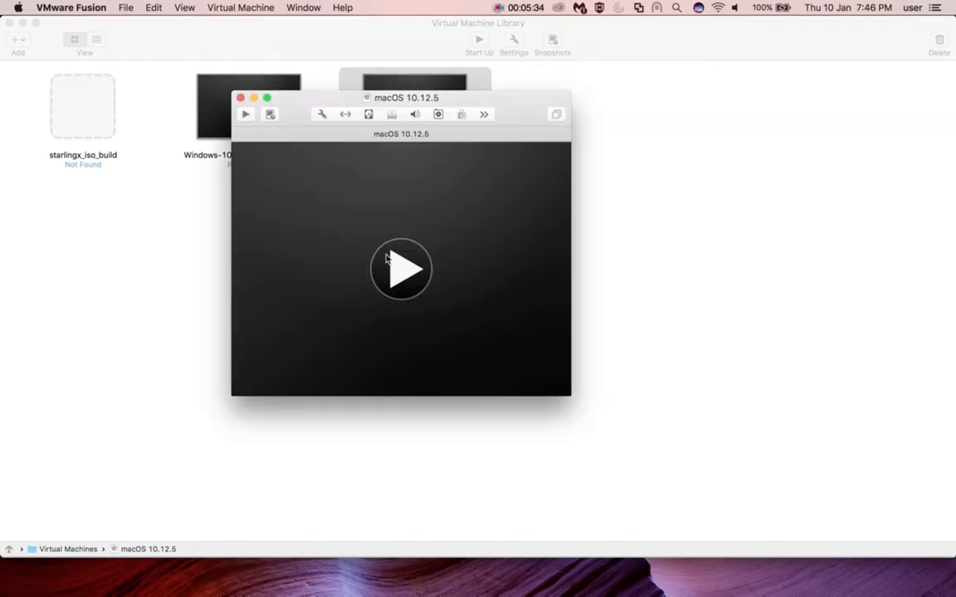
Power on the VM, verify the OS reads macOS 10.12 in General settings, then close
{"action": "left_click", "coordinate": [401, 269]}
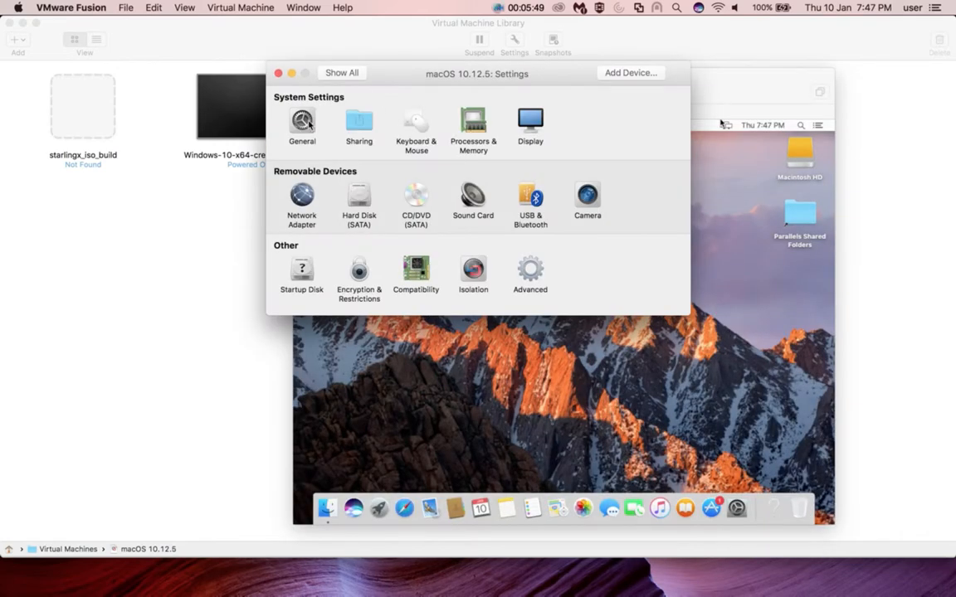
{"action": "left_click", "coordinate": [302, 125]}
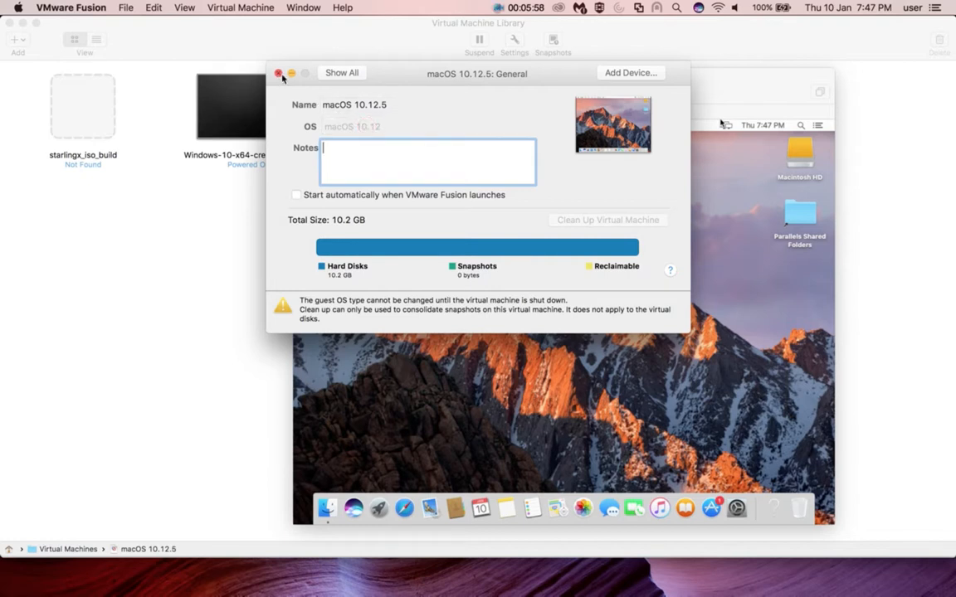
{"action": "left_click", "coordinate": [279, 73]}
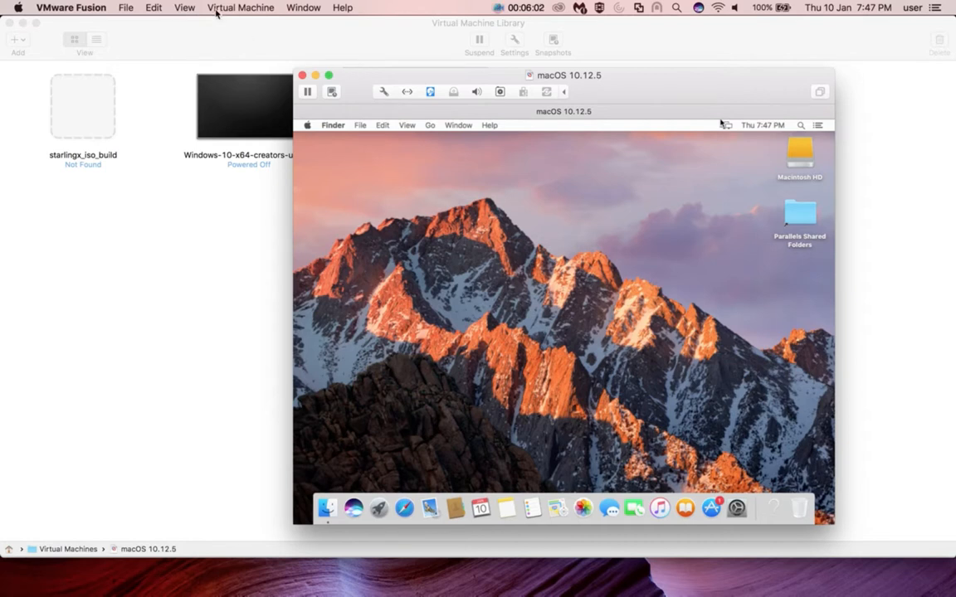
Connect the VMware Tools disc via Install VMware Tools and launch the guest installer
{"action": "left_click", "coordinate": [241, 8]}
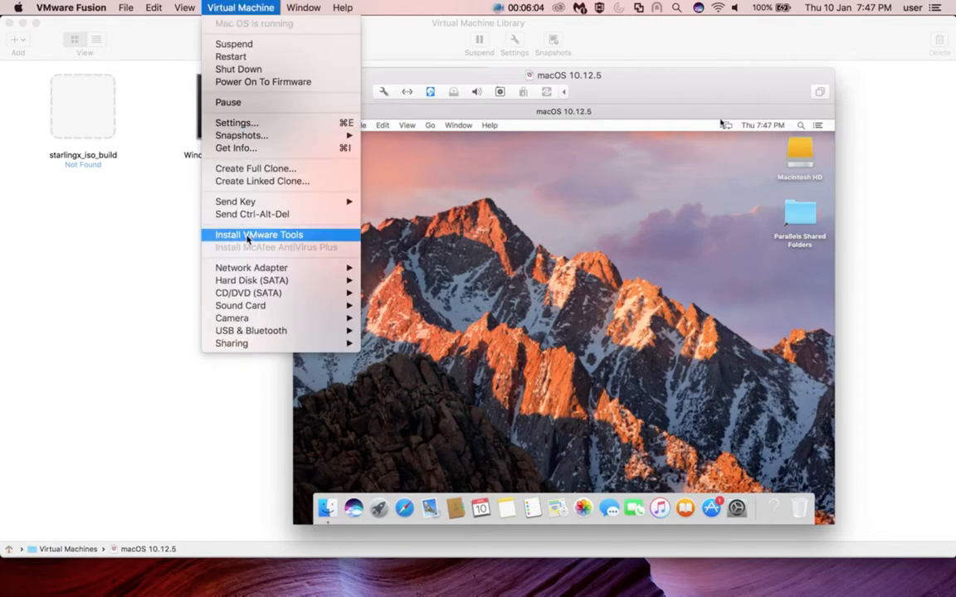
{"action": "left_click", "coordinate": [259, 235]}
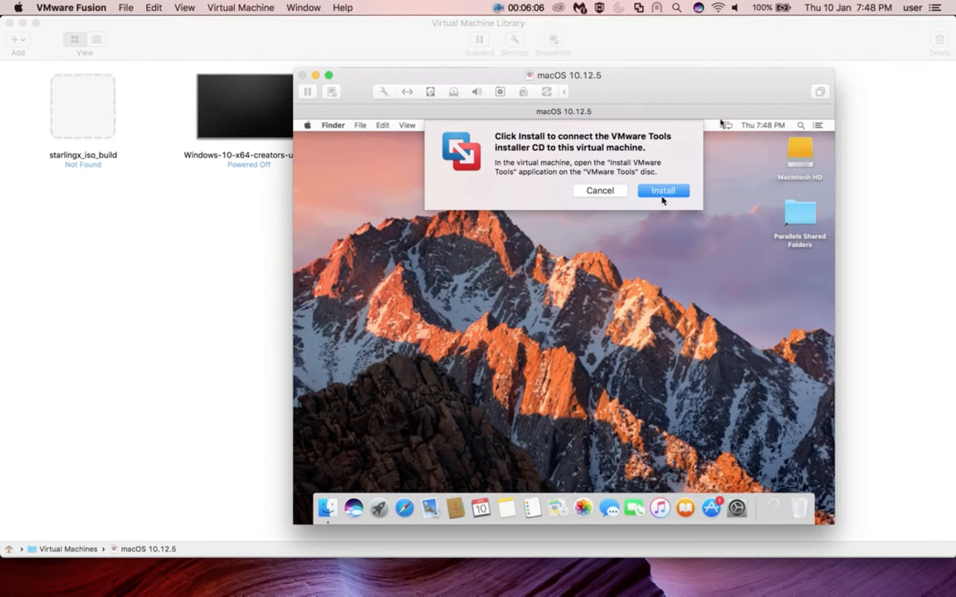
{"action": "left_click", "coordinate": [663, 190]}
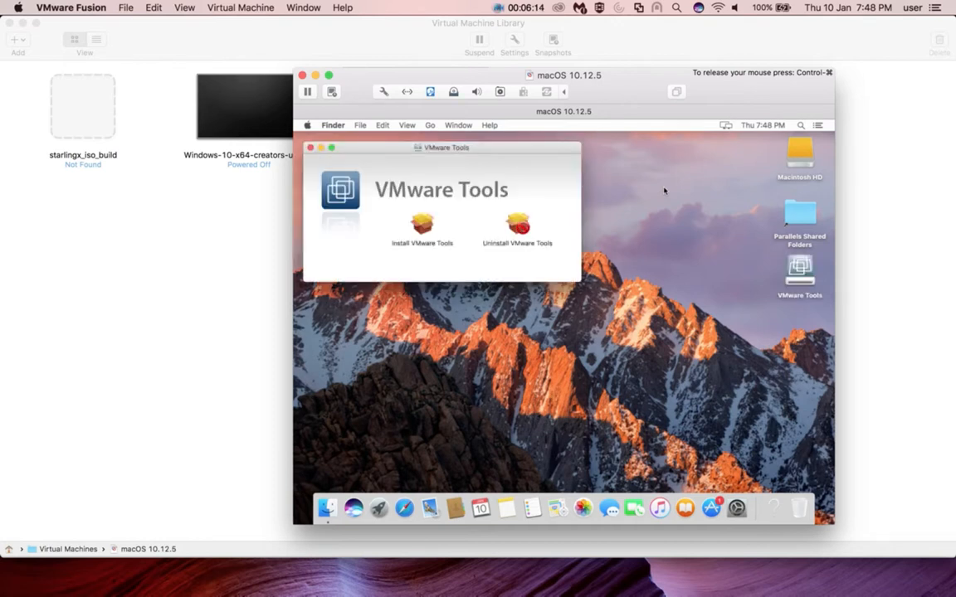
{"action": "left_click", "coordinate": [422, 229]}
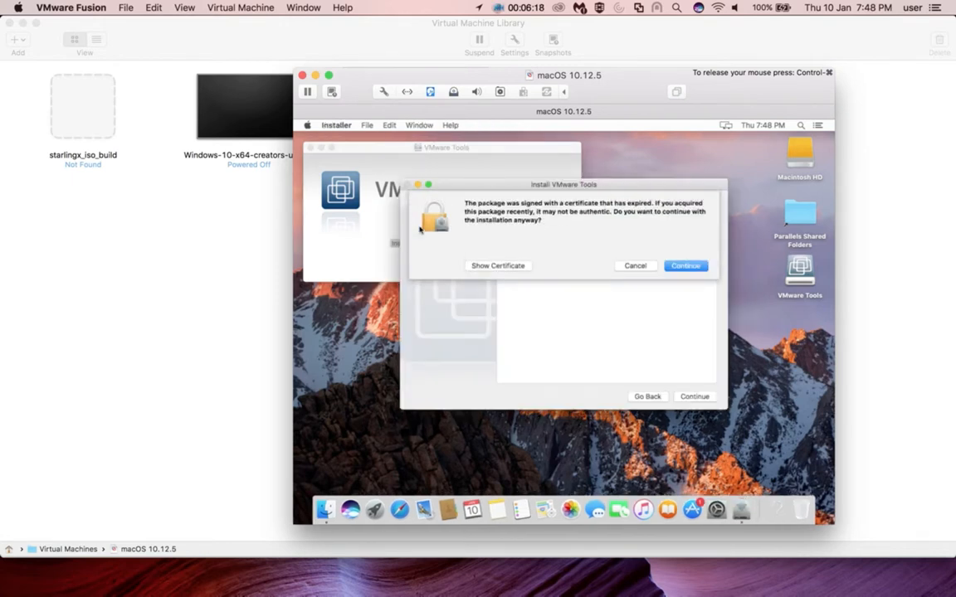
Pass the certificate, Introduction and Destination pages, install on Macintosh HD, and authorize with the admin password
{"action": "left_click", "coordinate": [686, 266]}
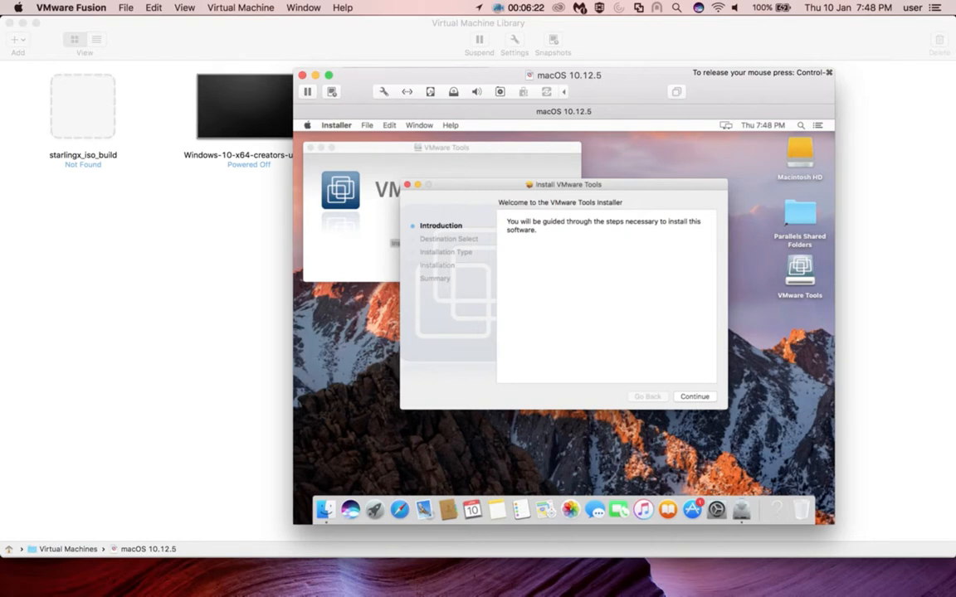
{"action": "left_click", "coordinate": [694, 396]}
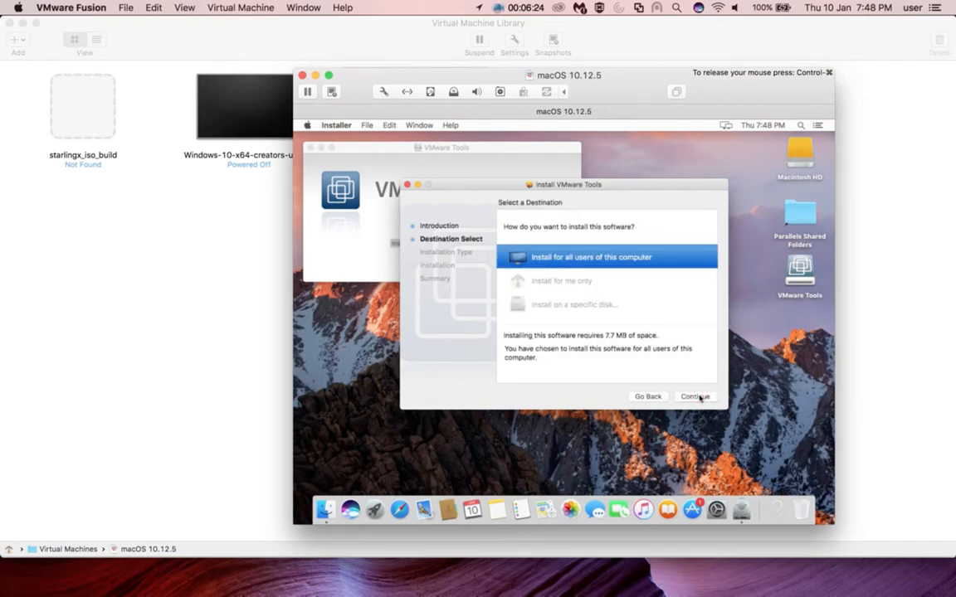
{"action": "left_click", "coordinate": [695, 397]}
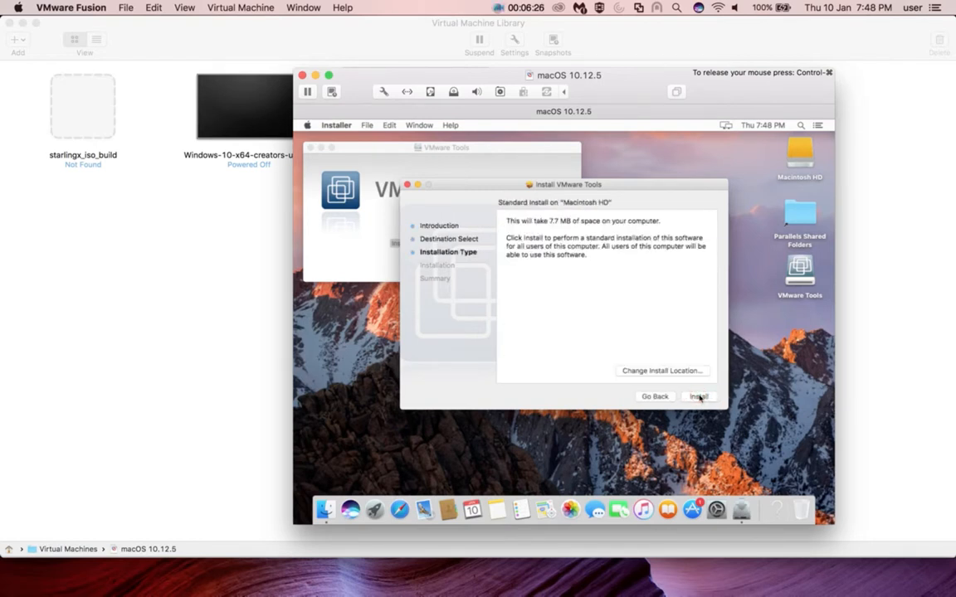
{"action": "left_click", "coordinate": [698, 396]}
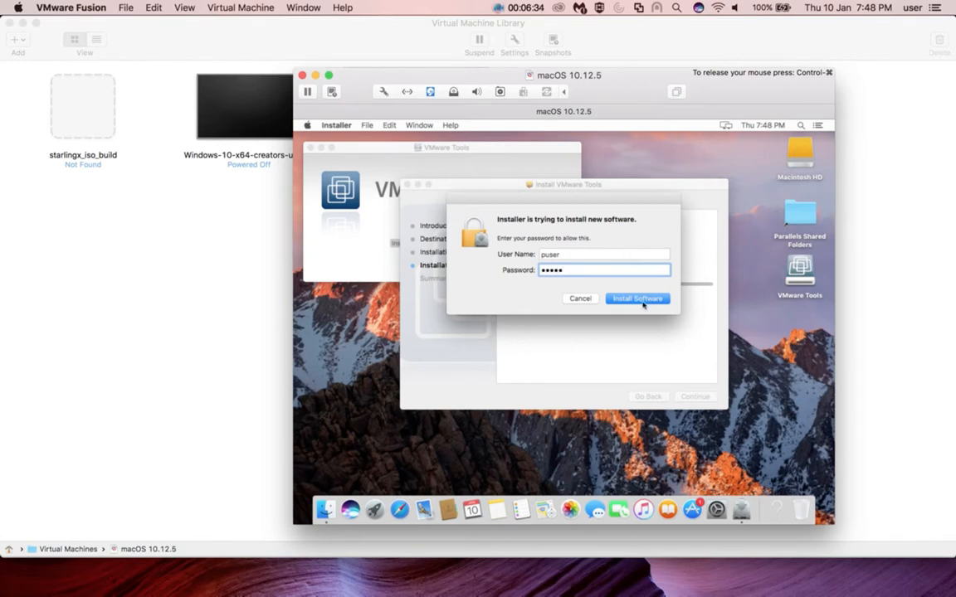
{"action": "left_click", "coordinate": [637, 299]}
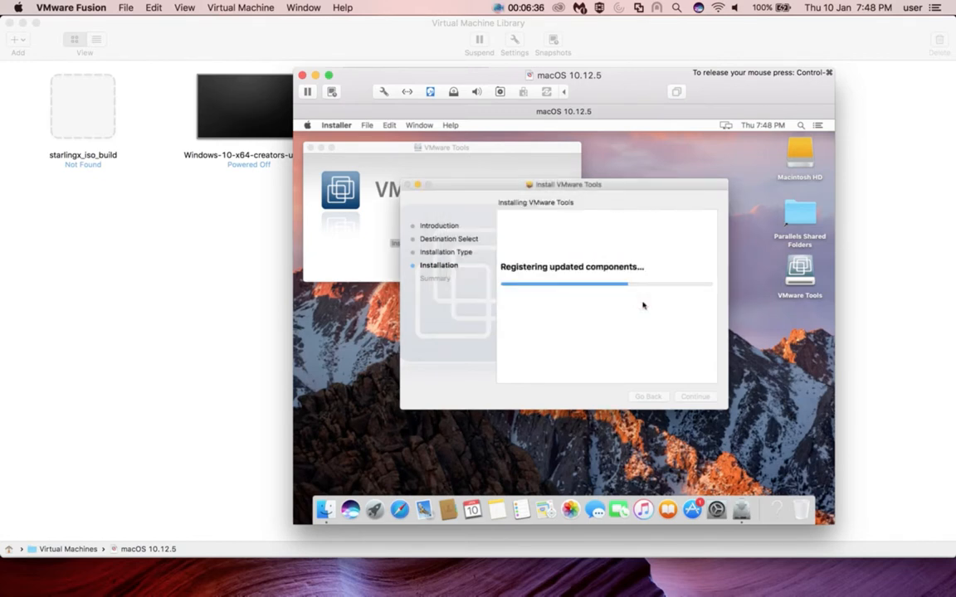
{"action": "mouse_move", "coordinate": [627, 159]}
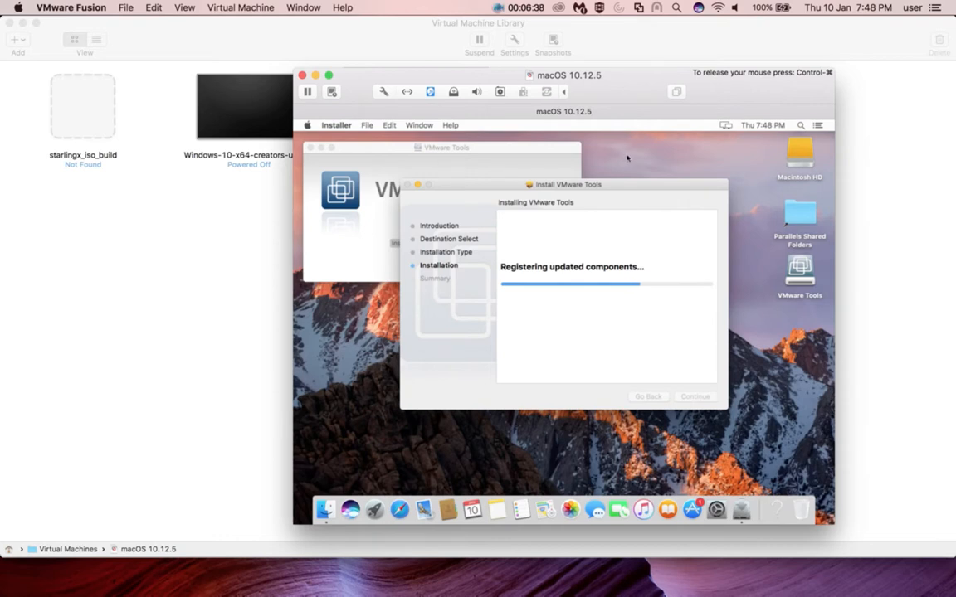
{"action": "mouse_move", "coordinate": [639, 85]}
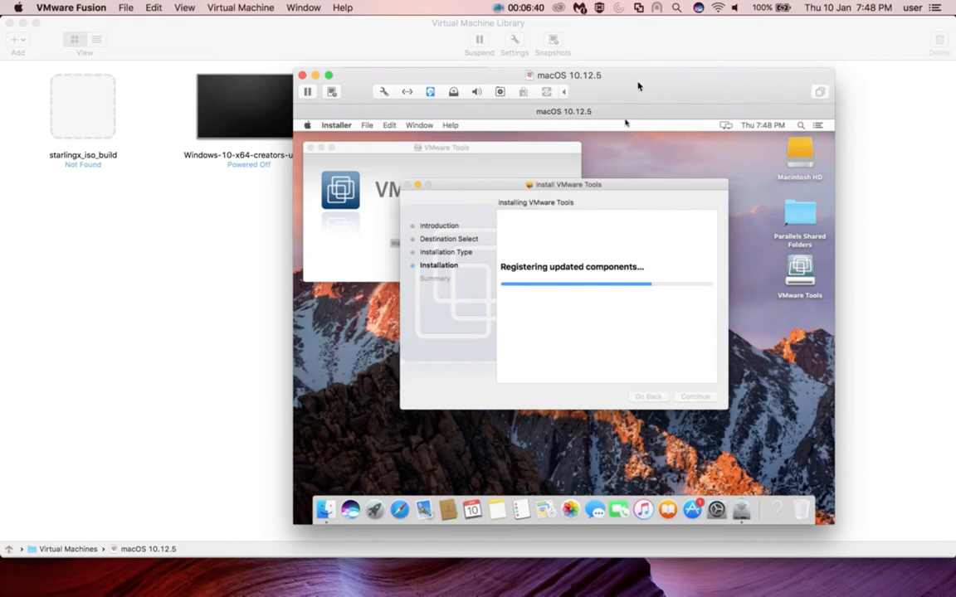